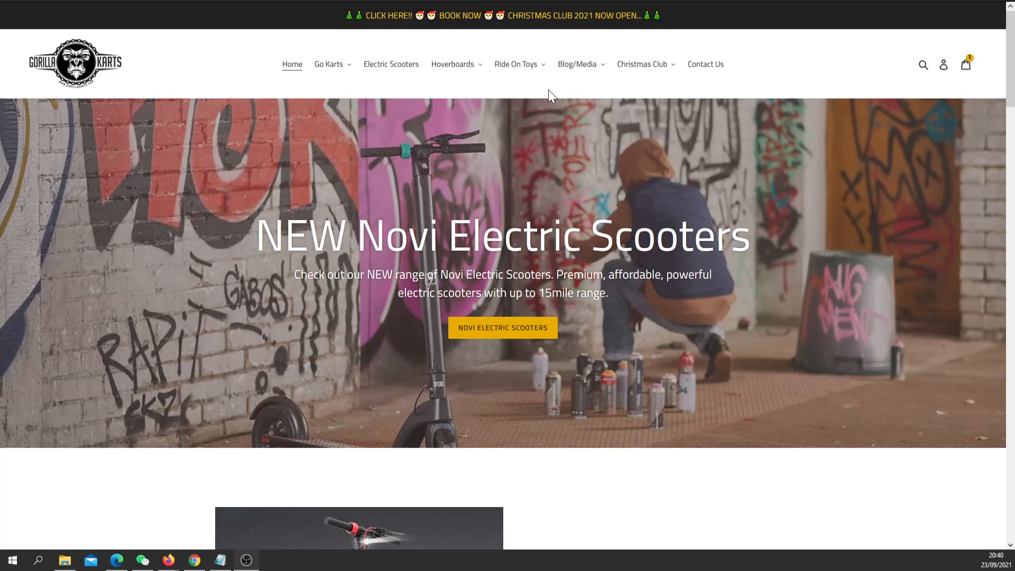
pyautogui.moveTo(560, 95)
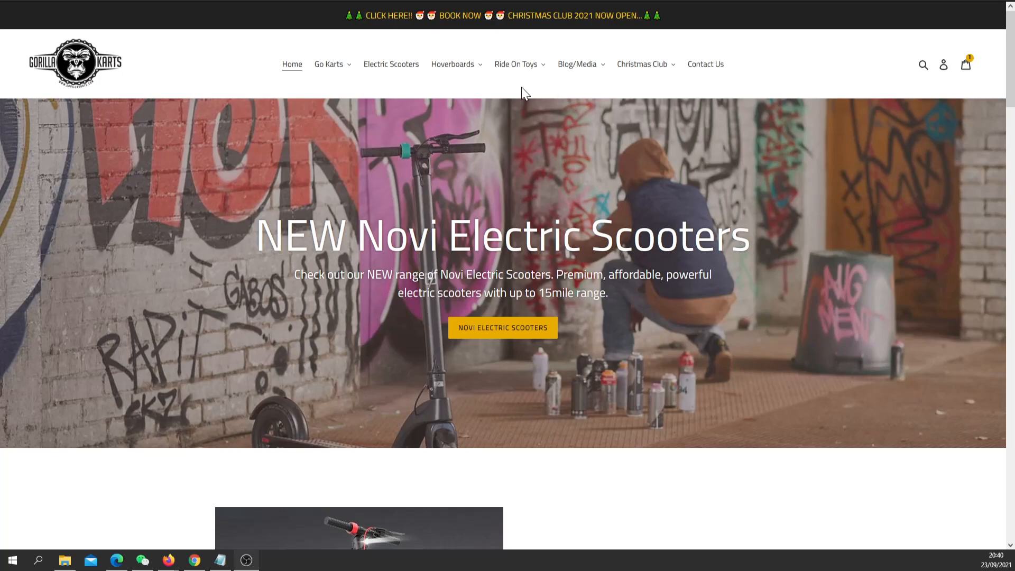
pyautogui.moveTo(395, 47)
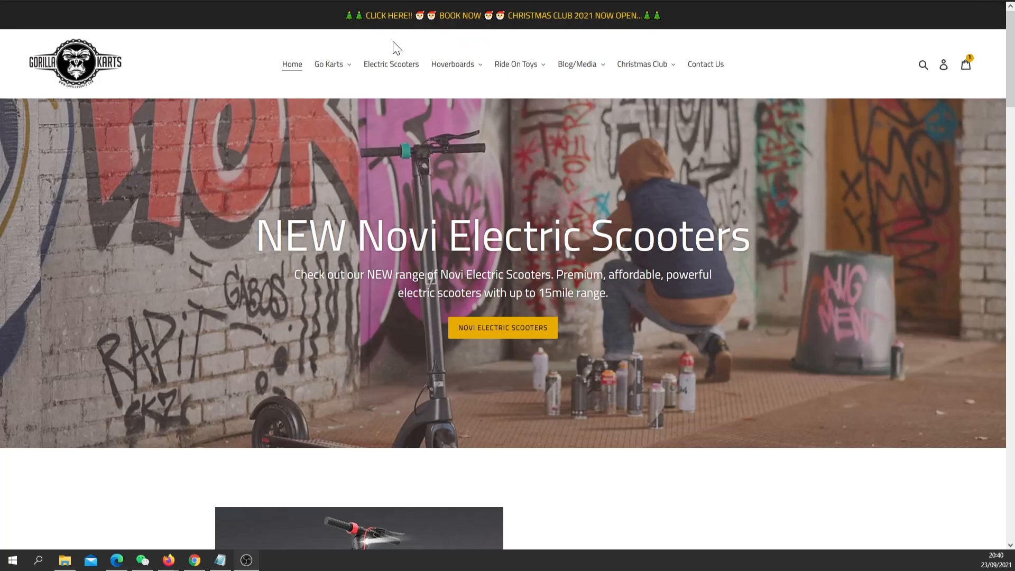
pyautogui.moveTo(642, 44)
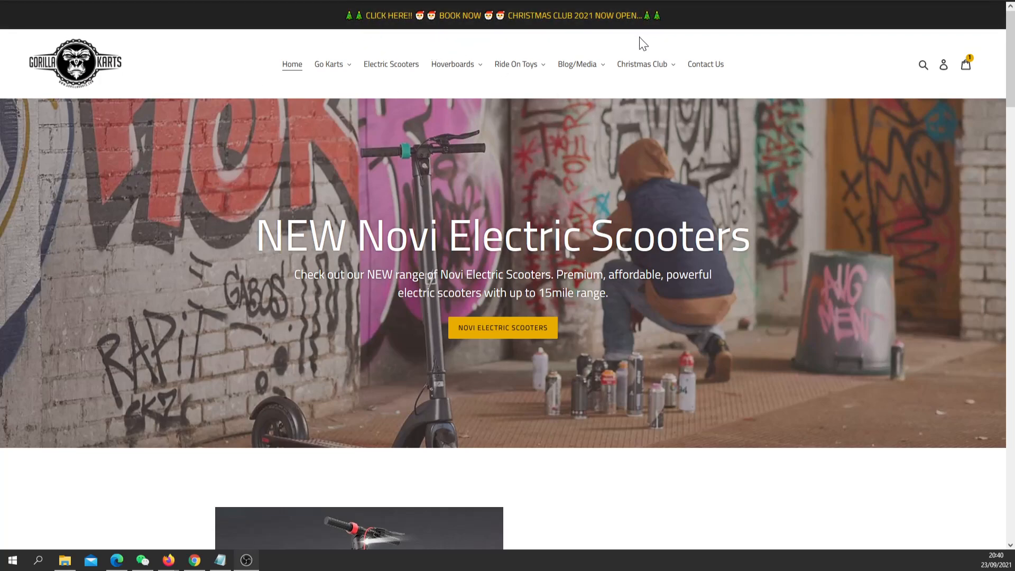
pyautogui.moveTo(527, 25)
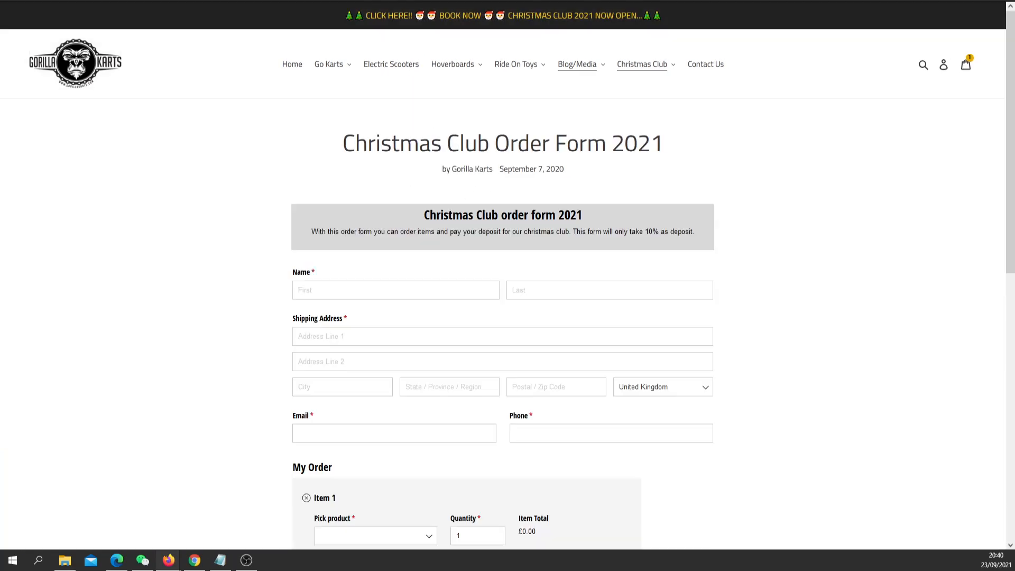
pyautogui.scroll(-3)
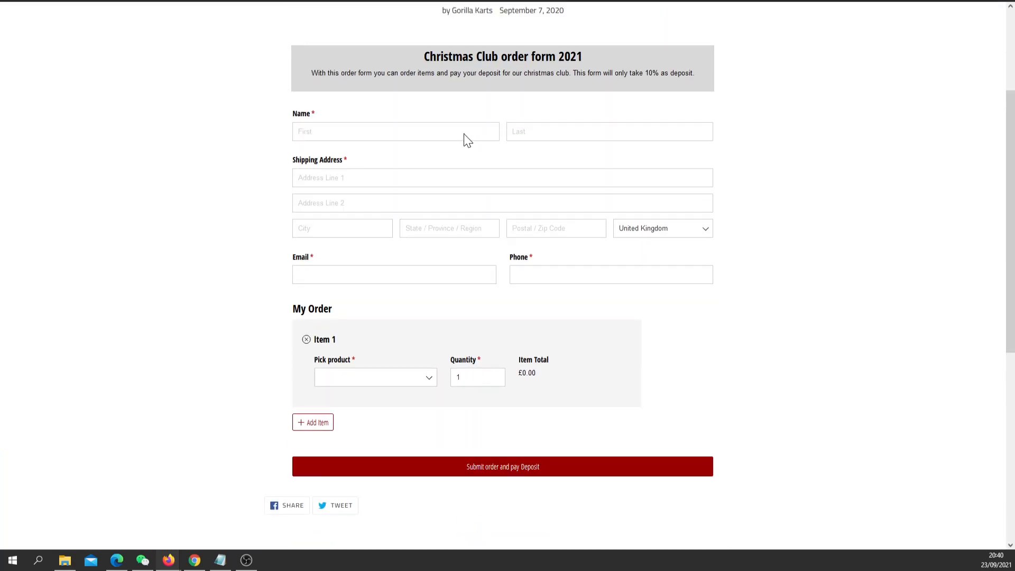
pyautogui.write('e')
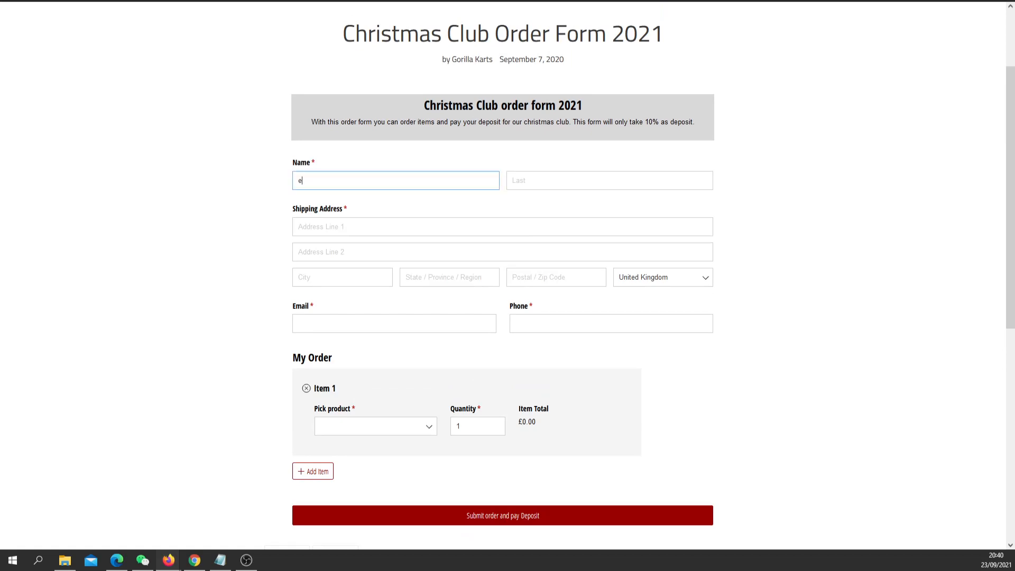
pyautogui.write('wedwed')
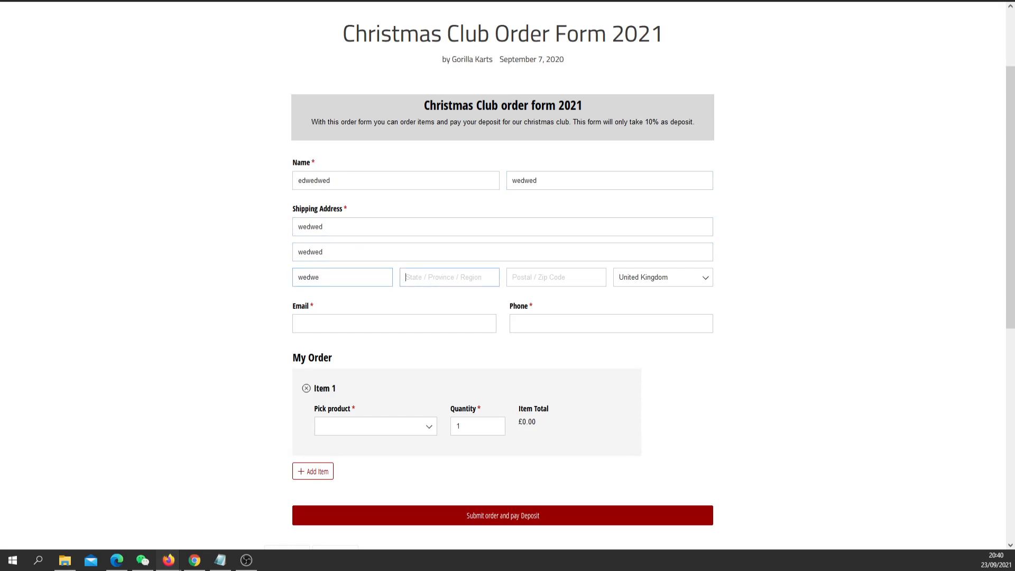
pyautogui.click(393, 323)
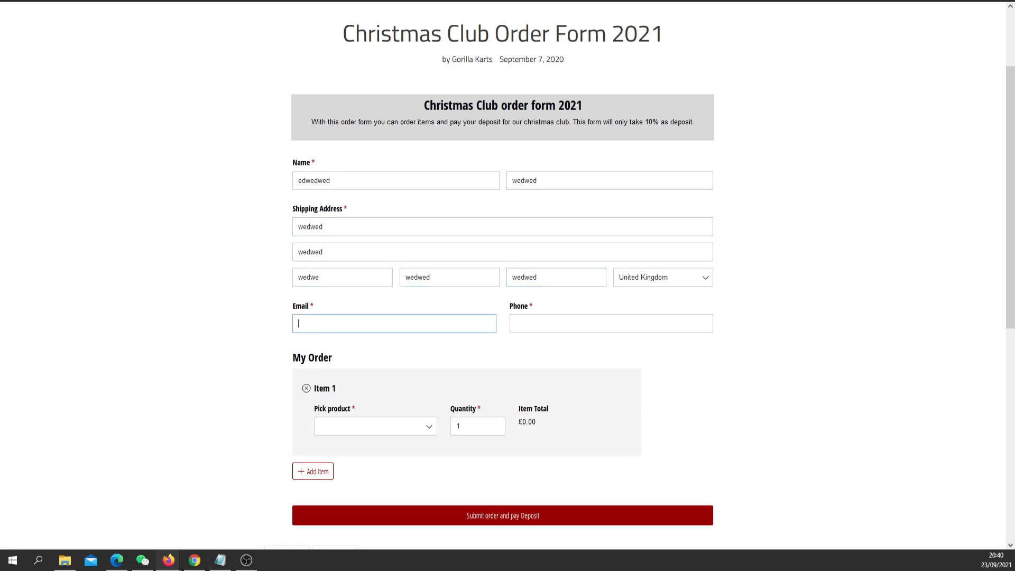
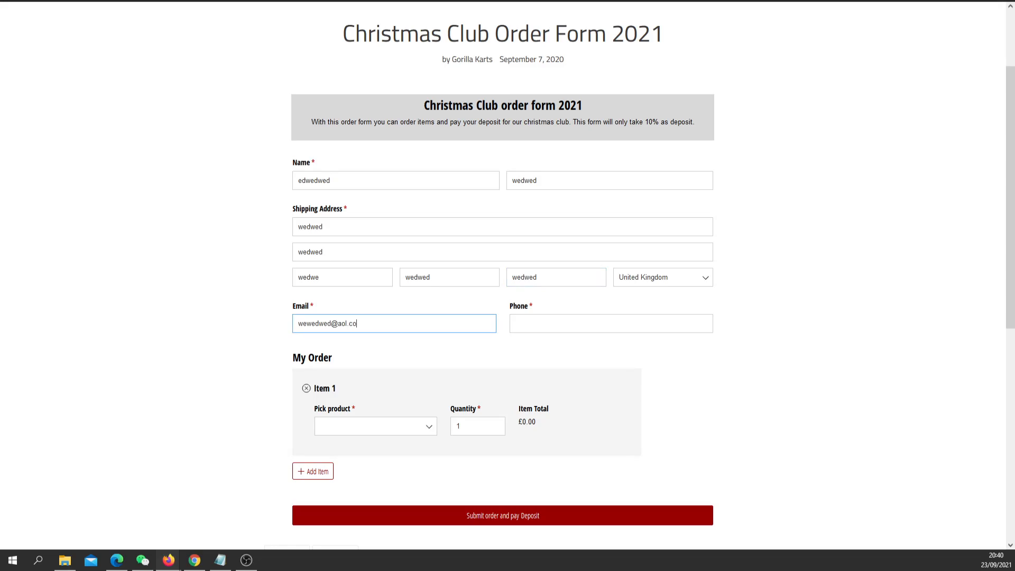
pyautogui.write('546546546')
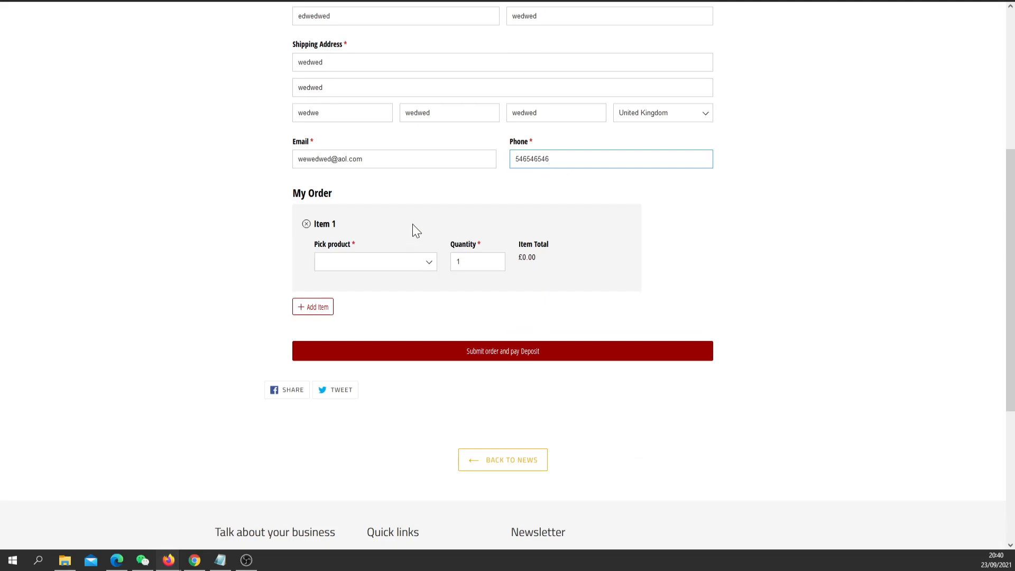
pyautogui.click(374, 261)
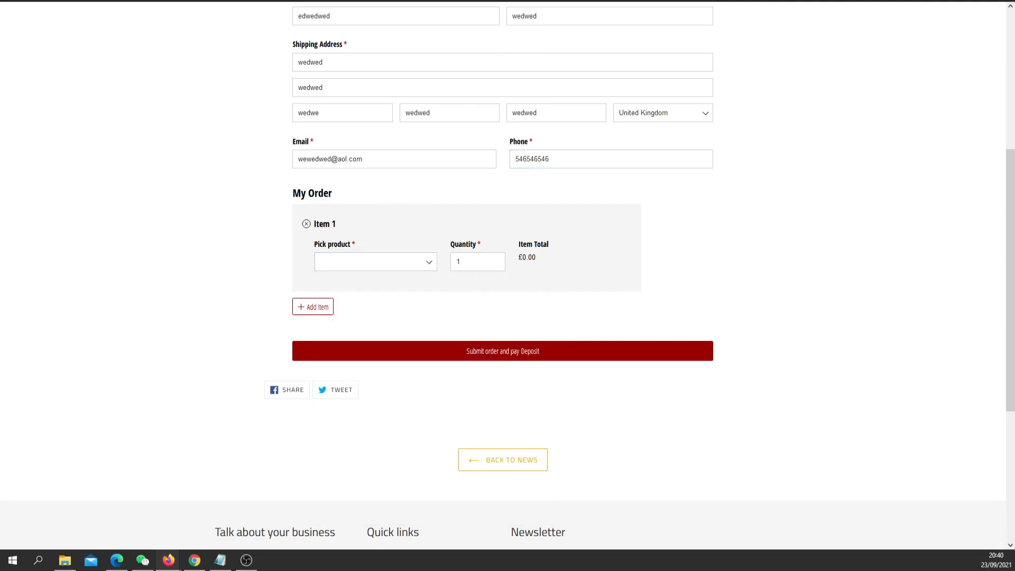
# Select the 6.5 inch Chrome pink hoverboard (£179.99) as Item 1, giving £18.00 deposit due.
pyautogui.click(375, 261)
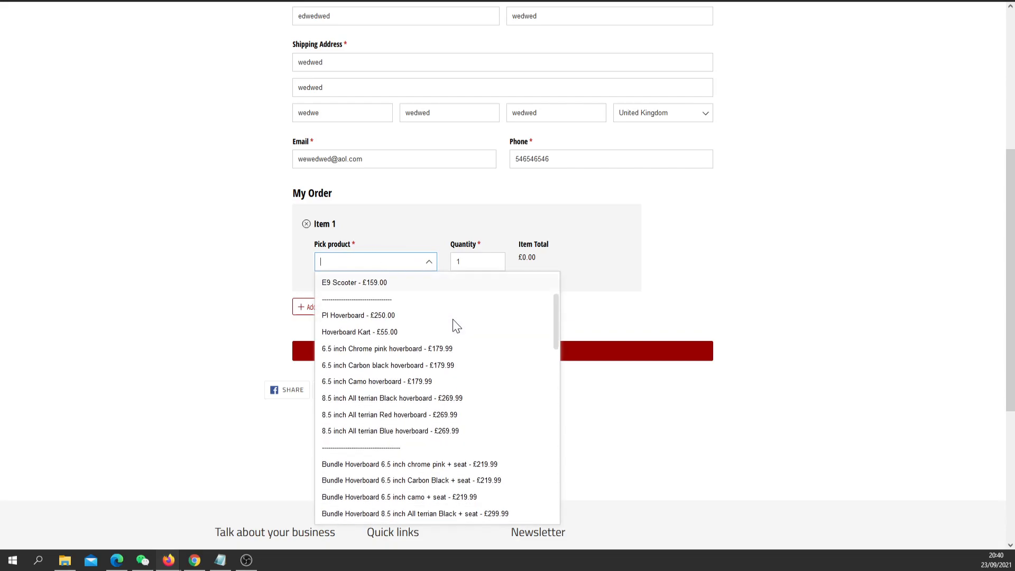
pyautogui.scroll(-3)
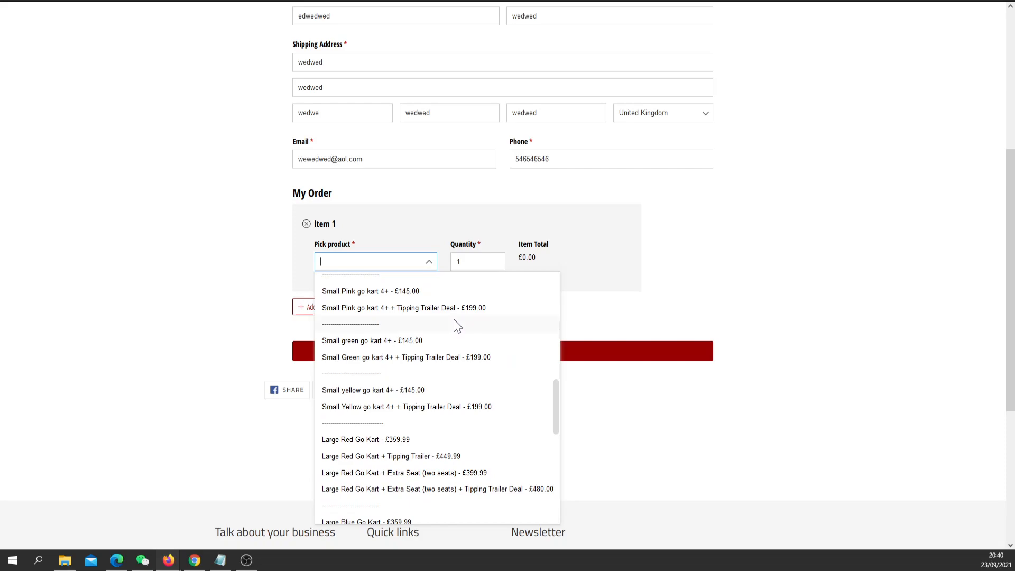
pyautogui.moveTo(461, 362)
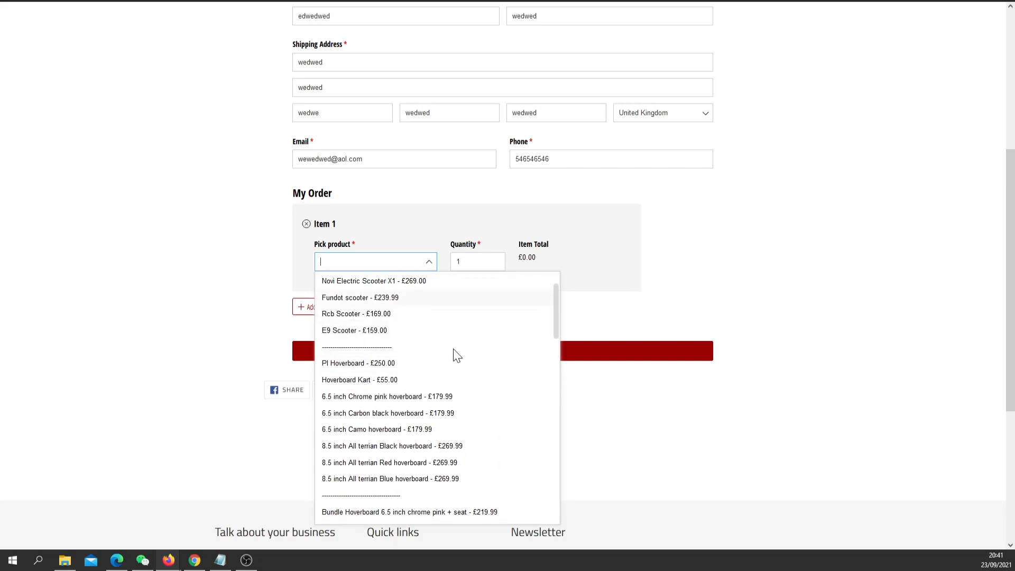
pyautogui.moveTo(379, 402)
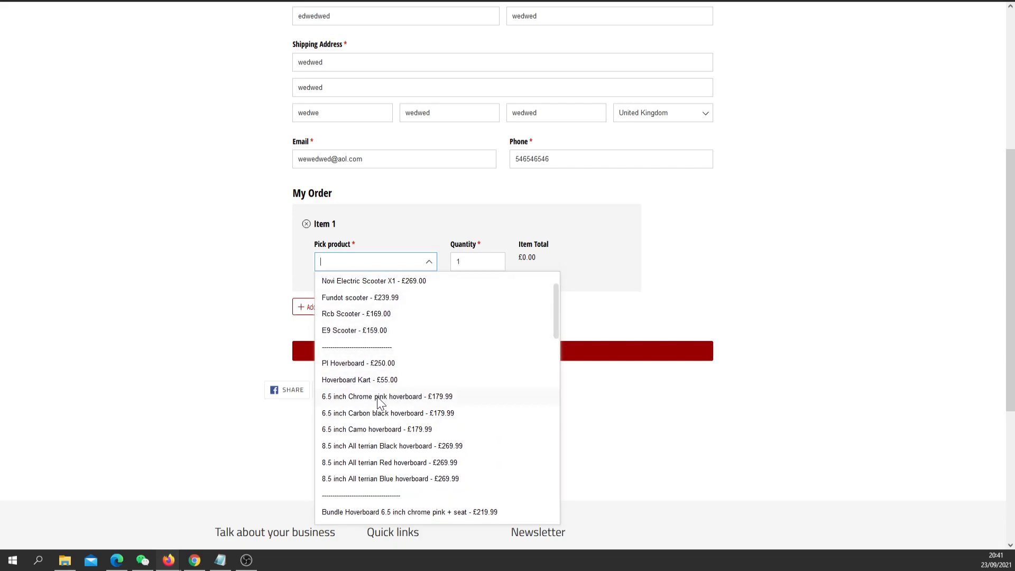
pyautogui.click(387, 397)
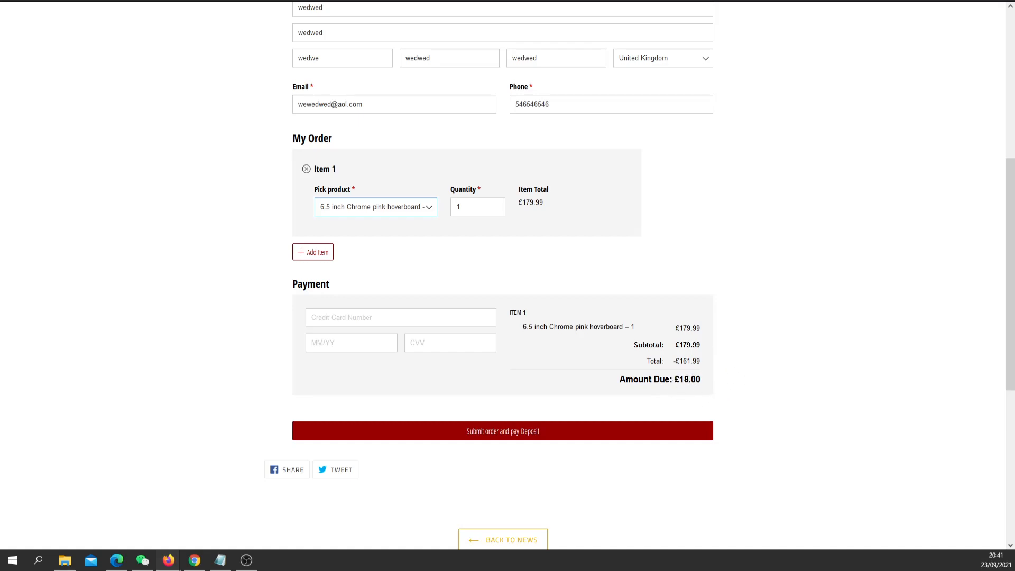
pyautogui.click(399, 317)
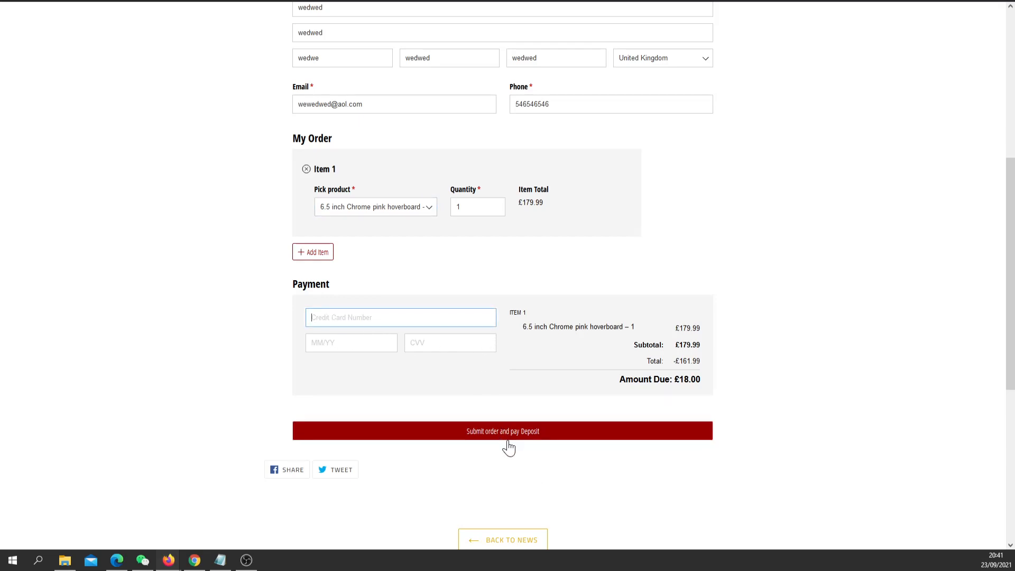
pyautogui.moveTo(681, 307)
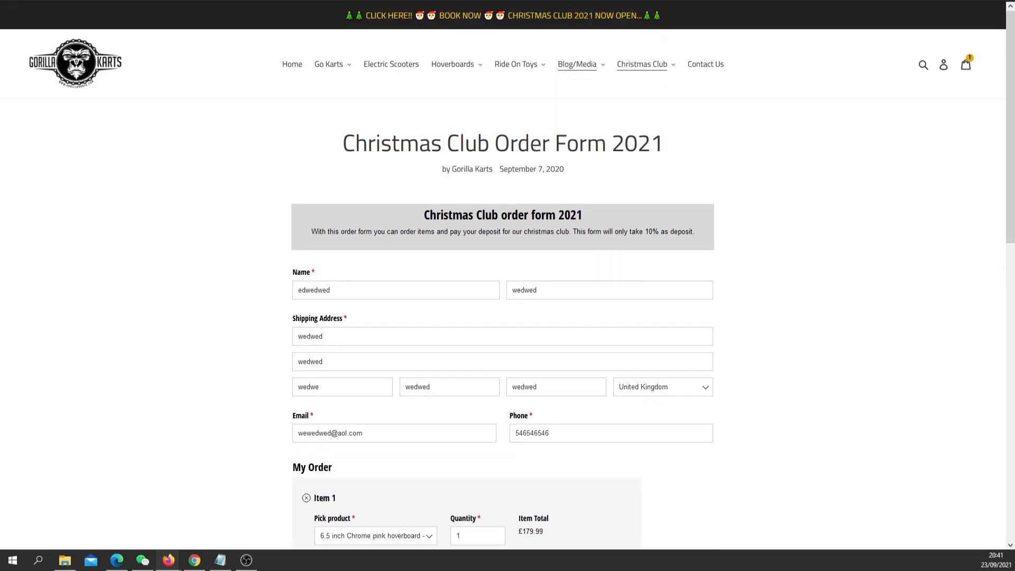
# Add 6.5 inch Camo and Carbon black hoverboards as extra items, bringing the deposit to £54.00.
pyautogui.scroll(-3)
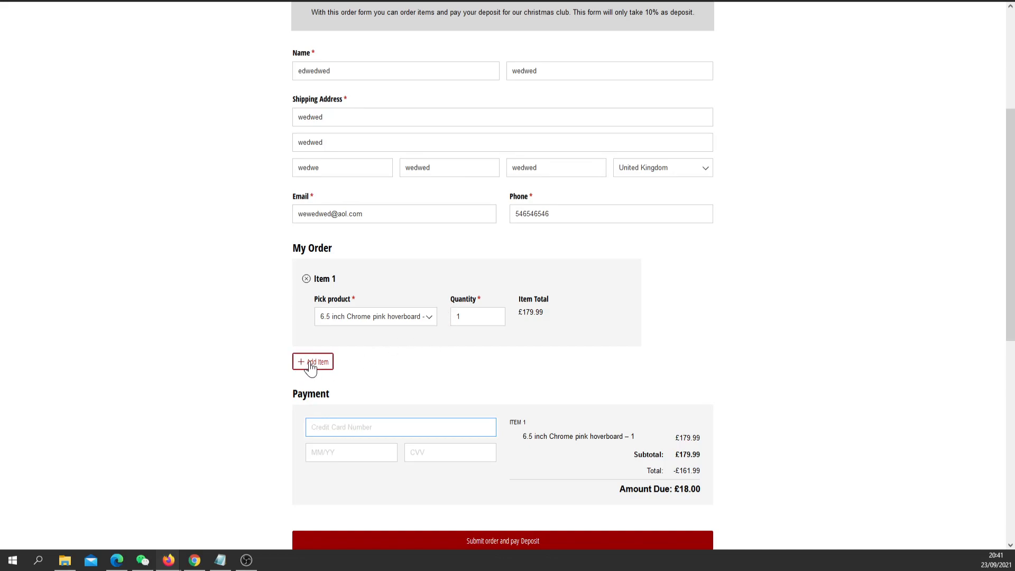
pyautogui.click(313, 361)
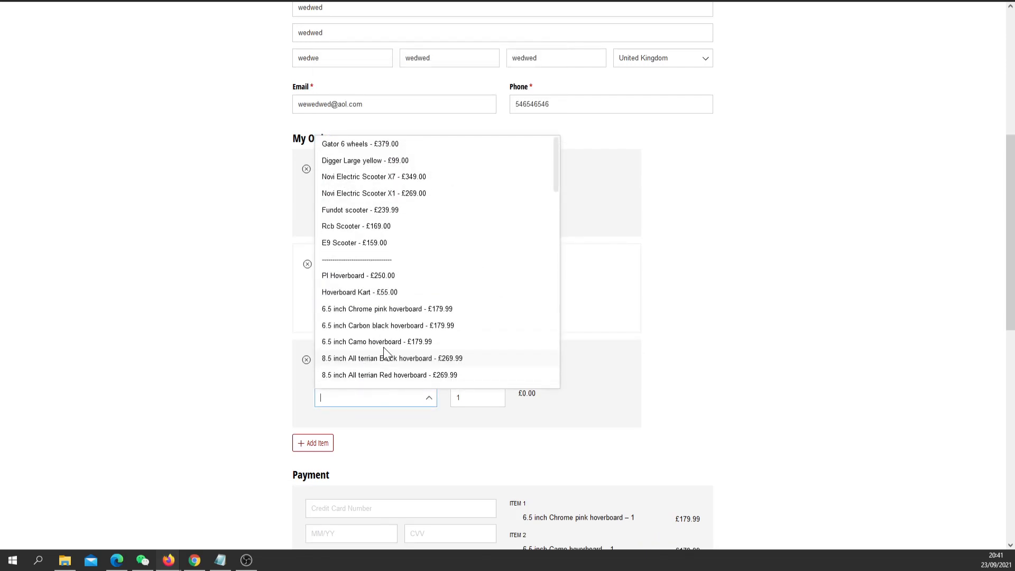
pyautogui.click(386, 325)
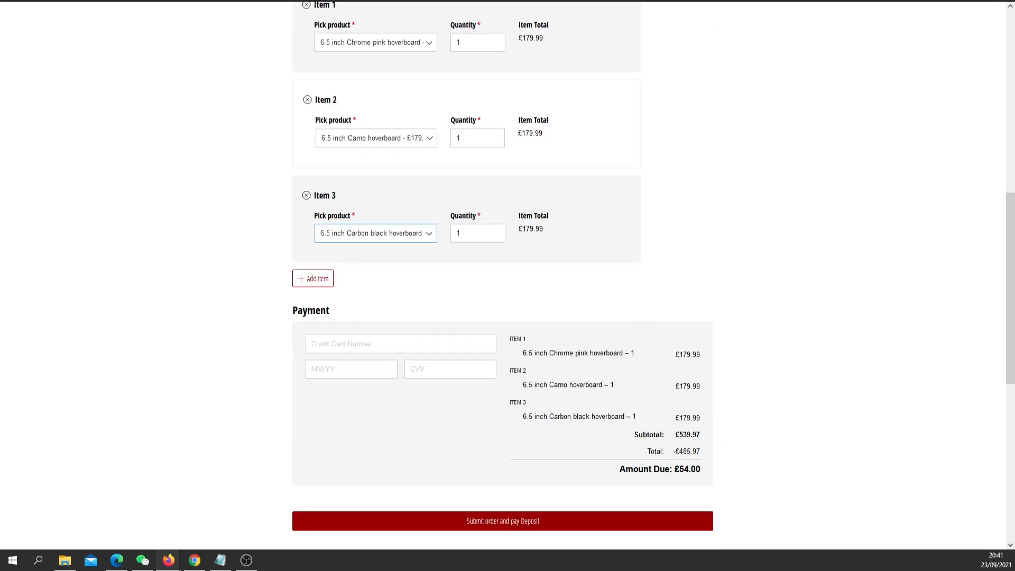
pyautogui.moveTo(674, 470)
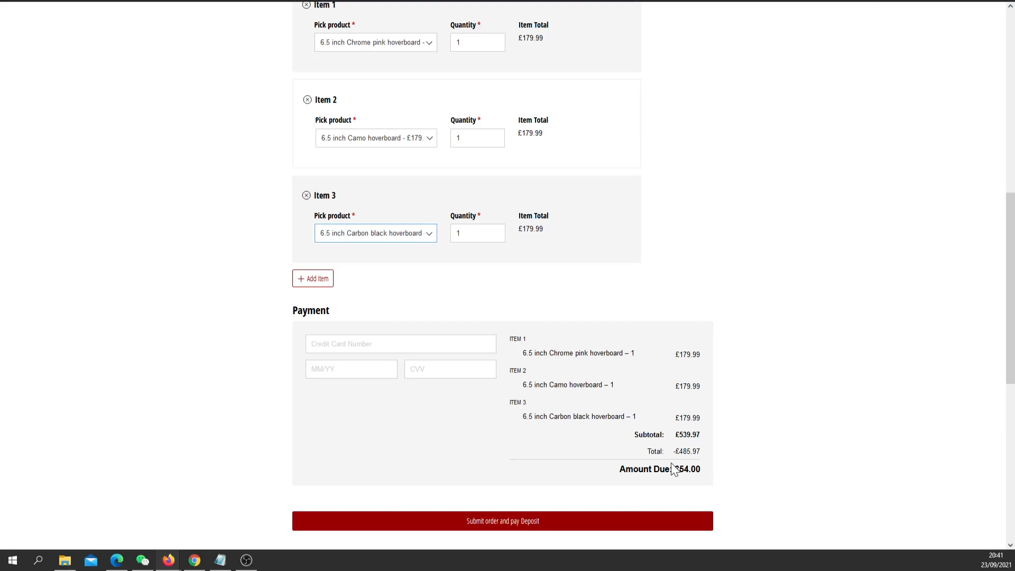
pyautogui.scroll(3)
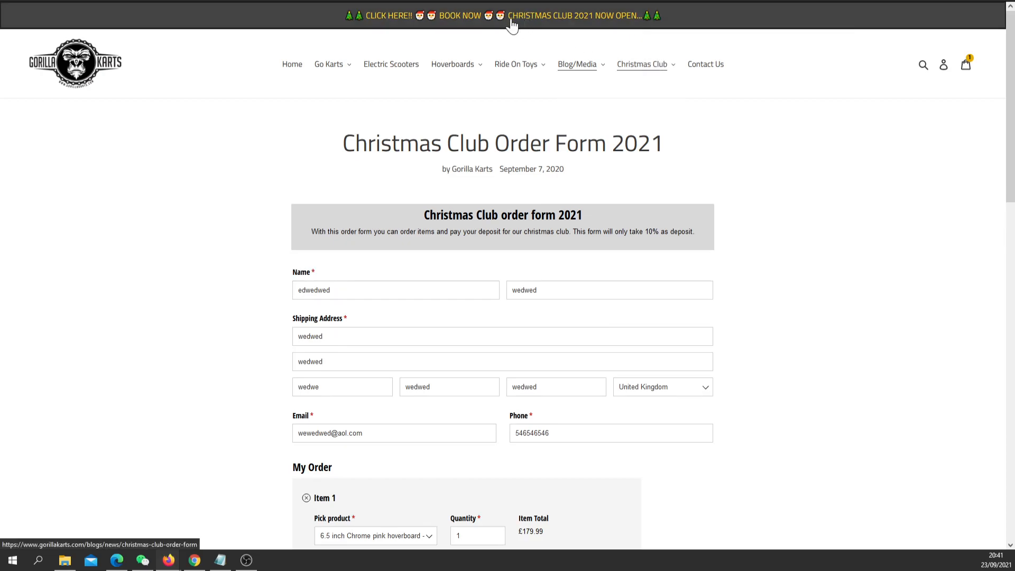
# Return to the home page and reopen a blank Christmas Club order form.
pyautogui.click(292, 65)
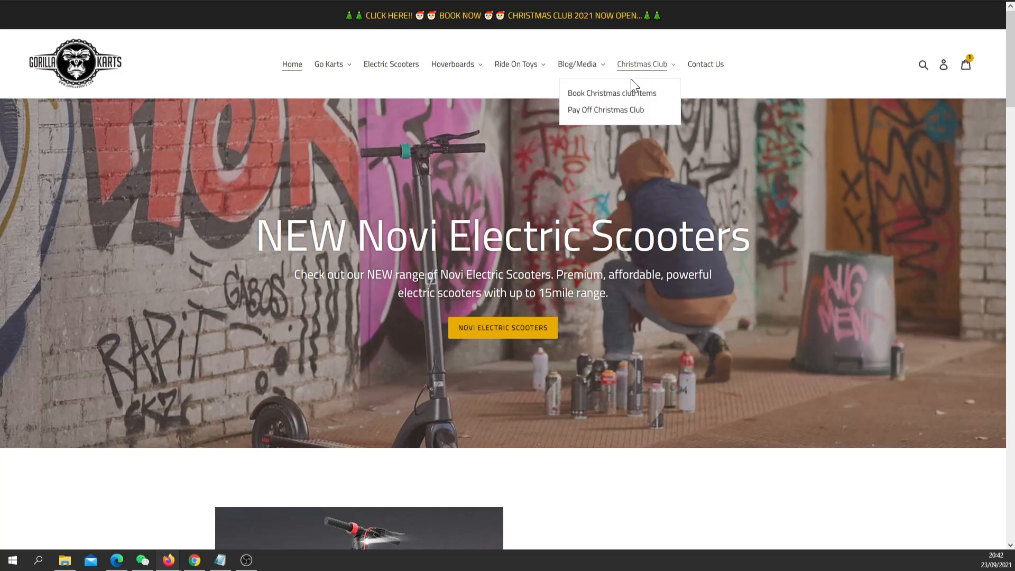
pyautogui.click(610, 94)
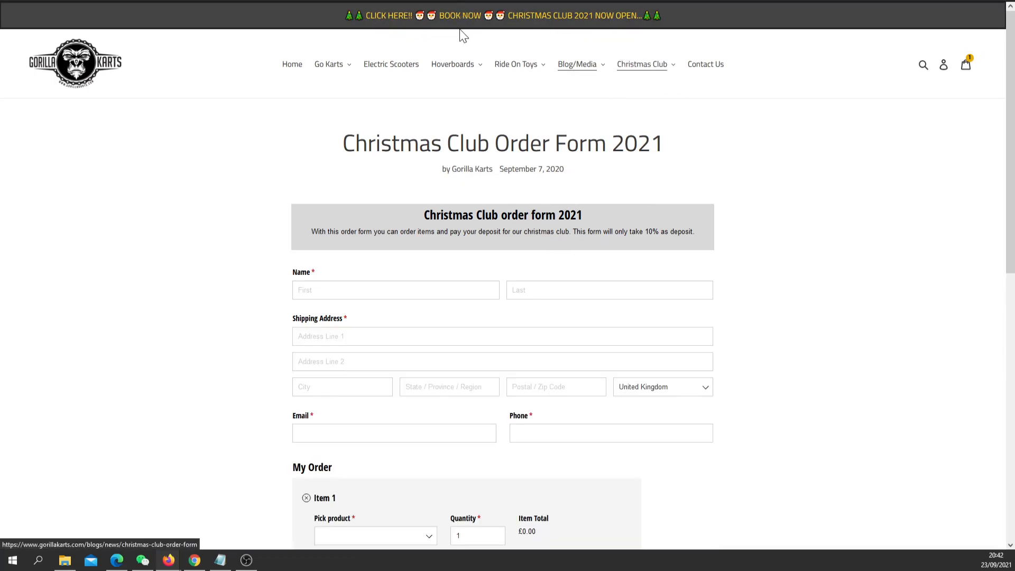
pyautogui.moveTo(570, 34)
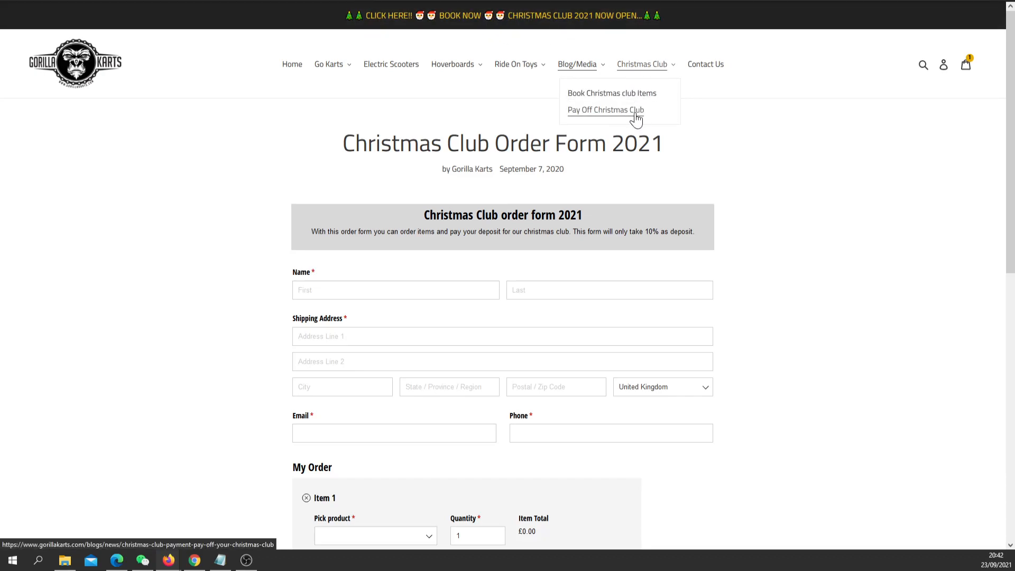
# Fill the Pay Off Christmas Club form with a test name and £20.00 amount, then return home.
pyautogui.click(605, 108)
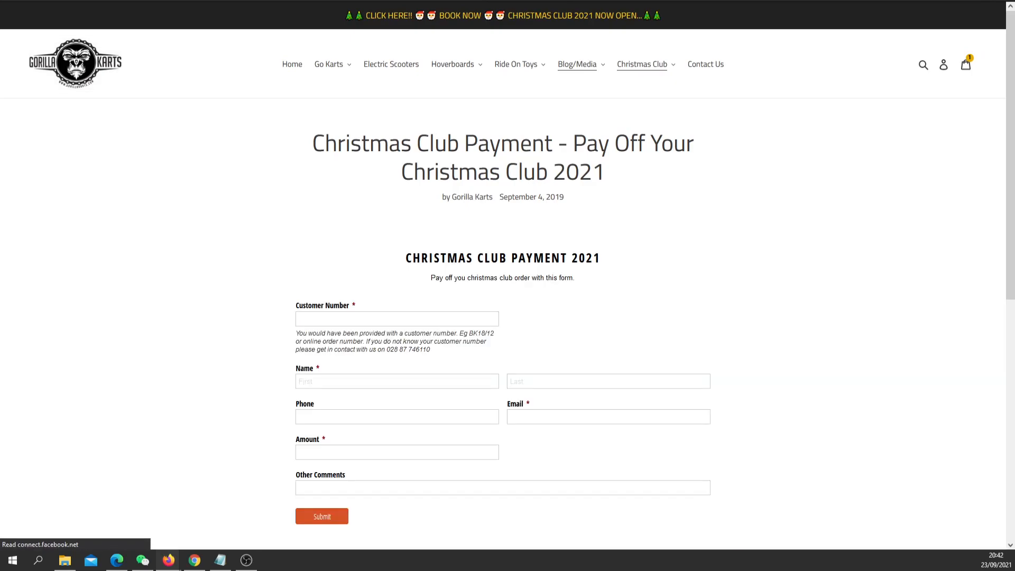
pyautogui.scroll(-3)
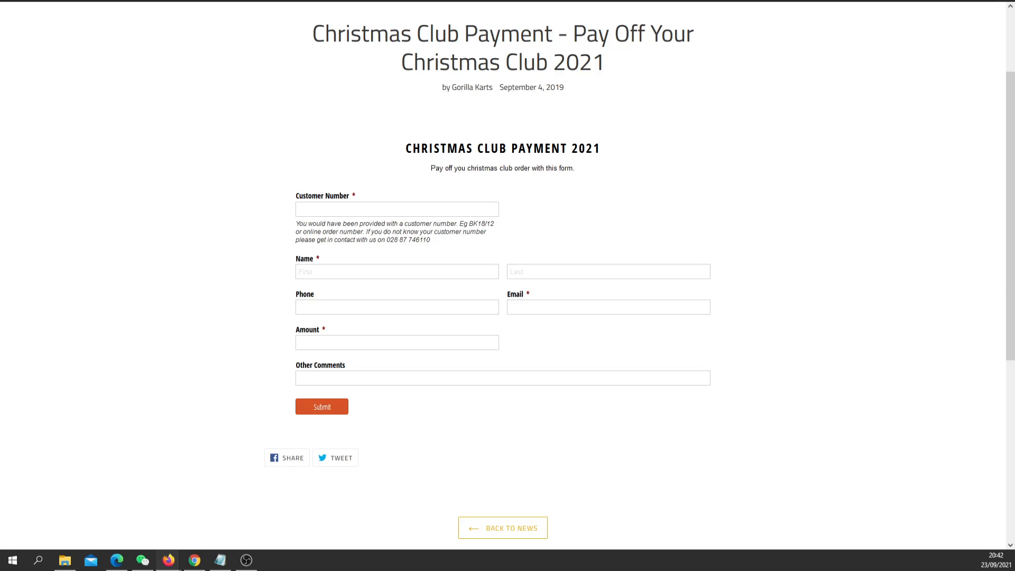
pyautogui.click(397, 208)
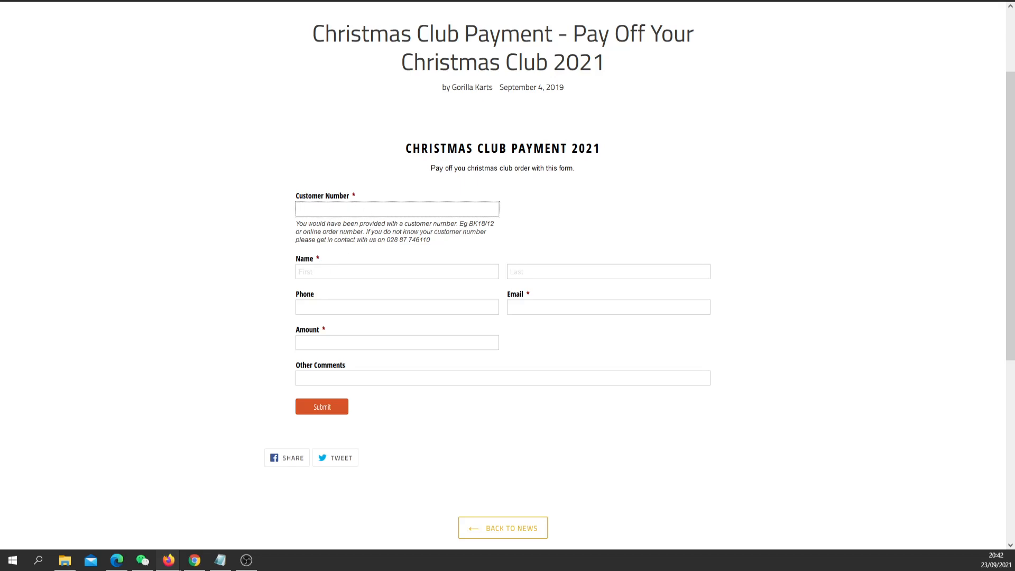
pyautogui.write('erf')
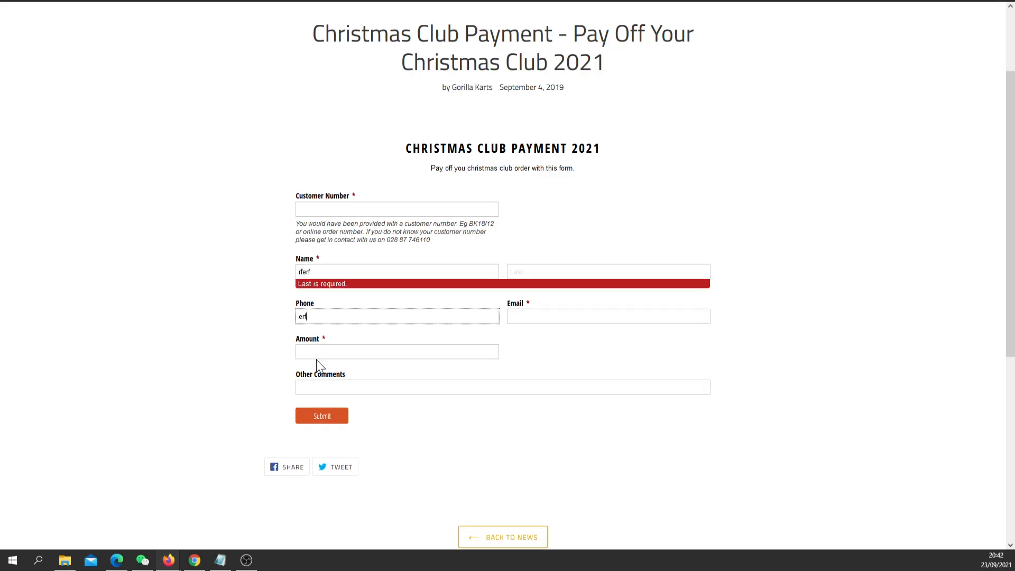
pyautogui.write('20.00')
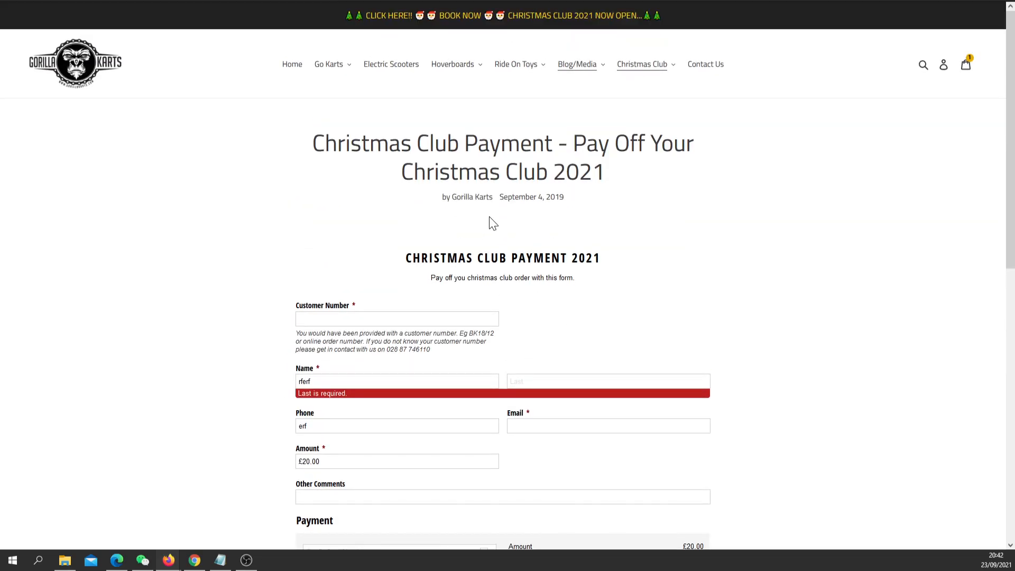
pyautogui.moveTo(540, 135)
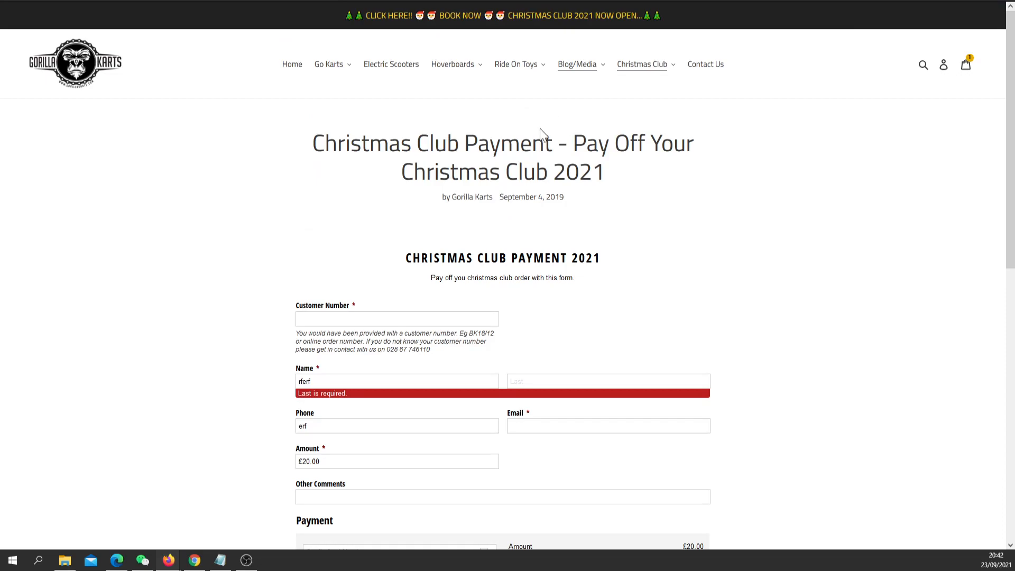
pyautogui.moveTo(565, 41)
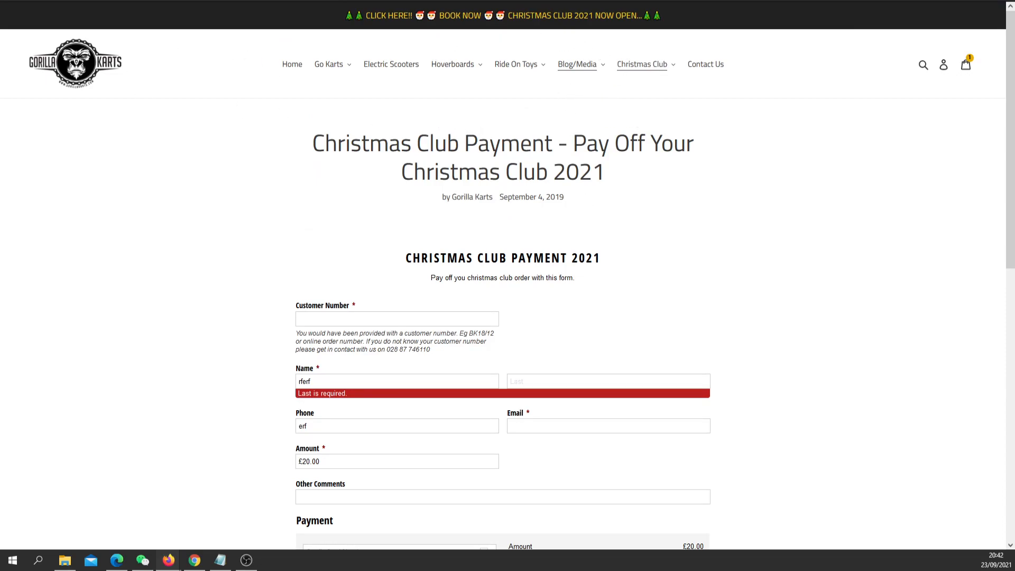
pyautogui.click(292, 65)
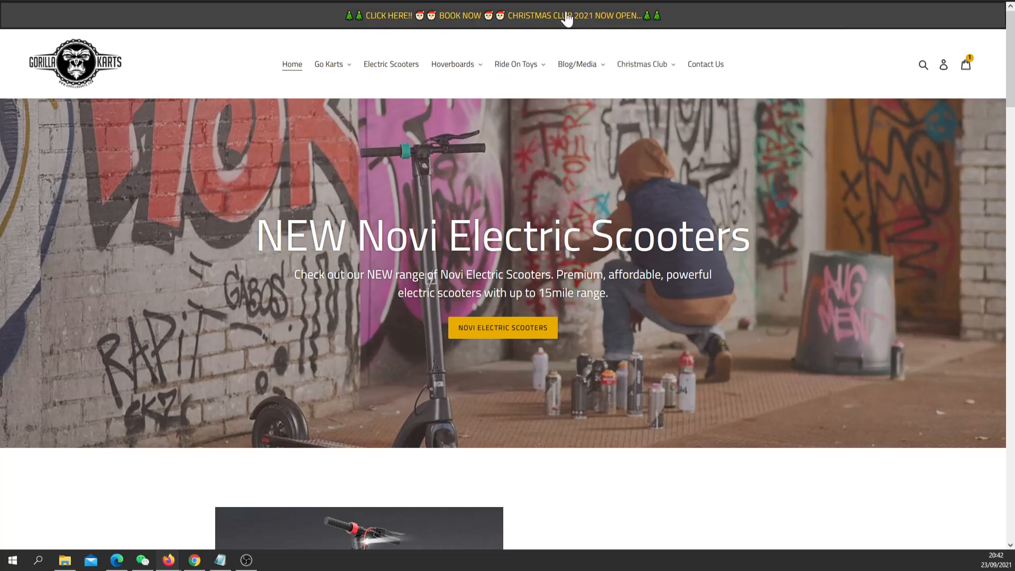
pyautogui.moveTo(615, 60)
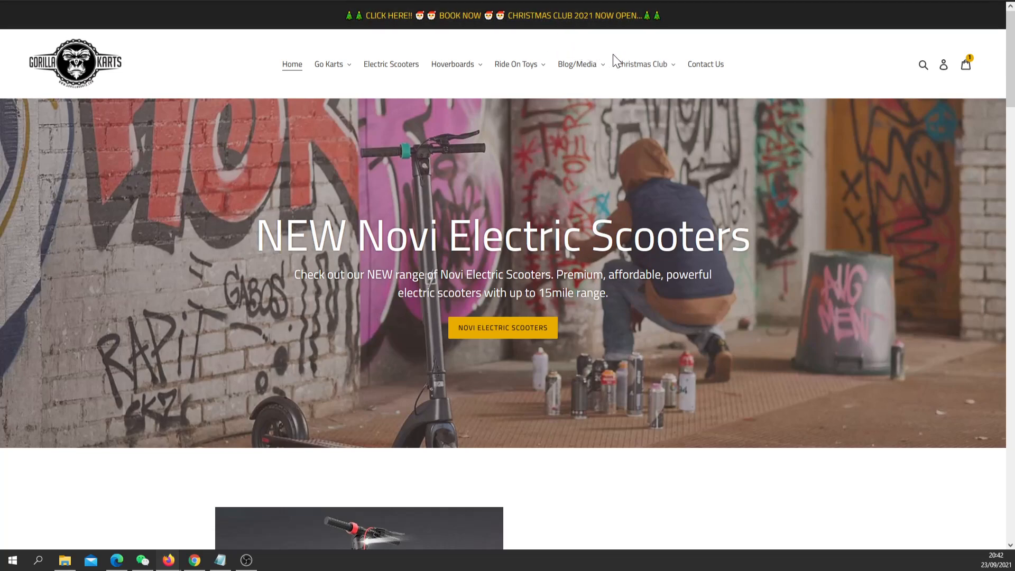
pyautogui.moveTo(644, 45)
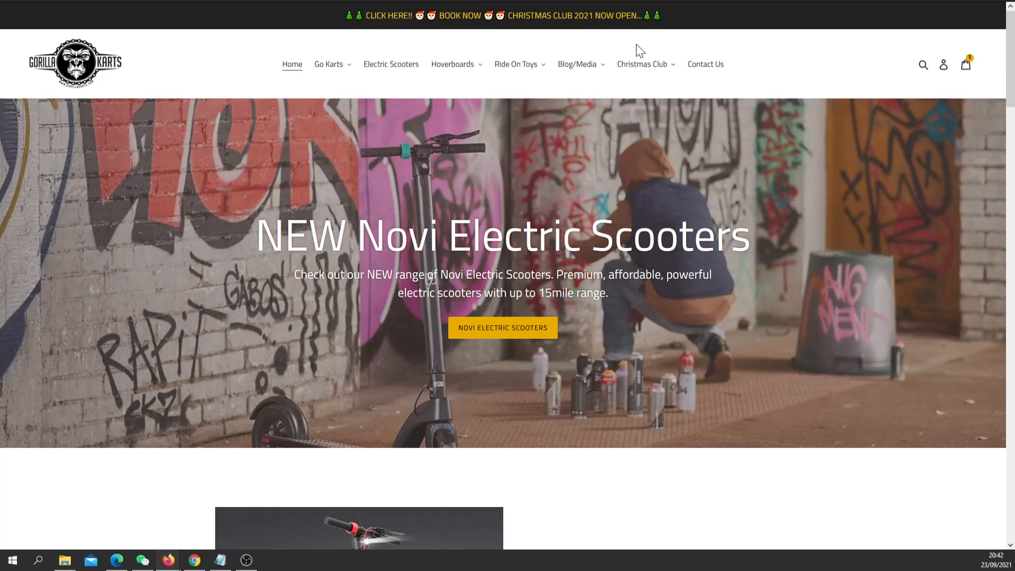
pyautogui.moveTo(634, 49)
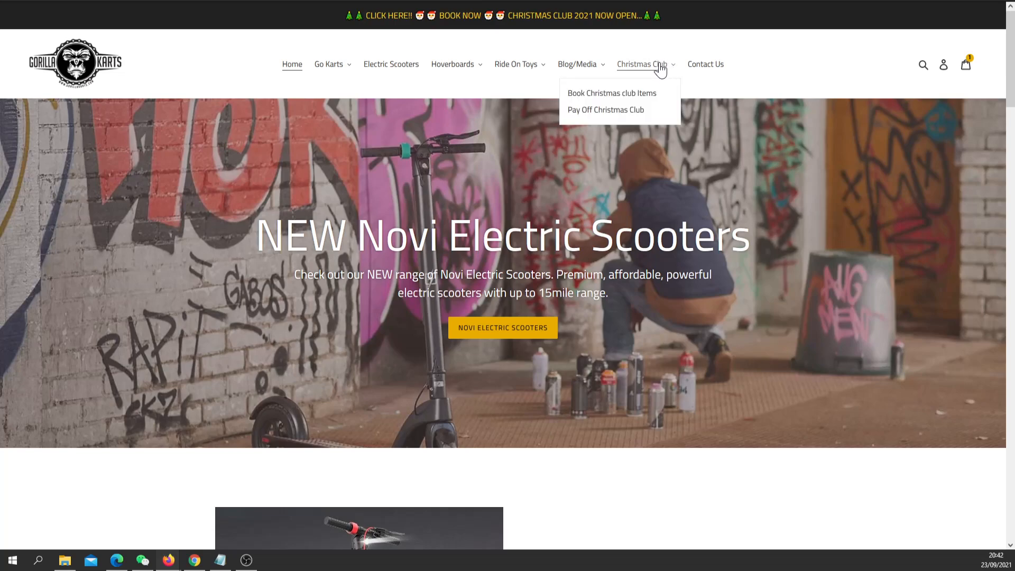
pyautogui.moveTo(642, 68)
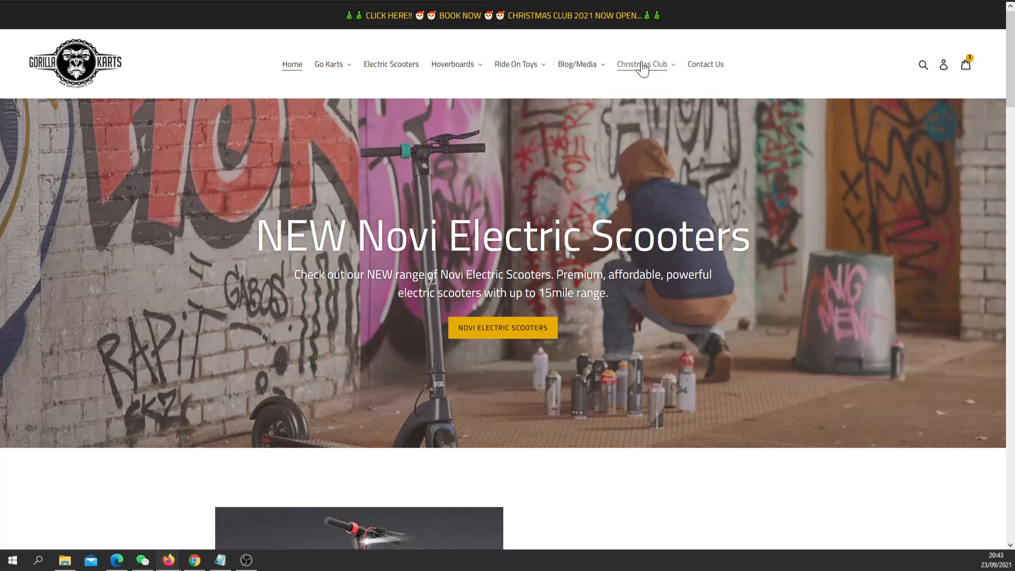